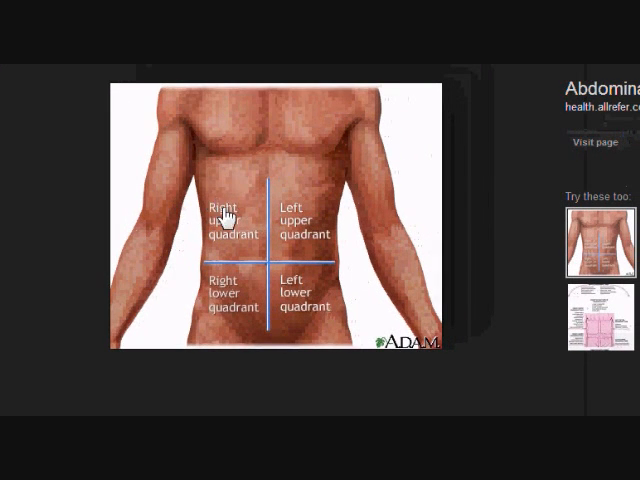
{"action": "mouse_move", "coordinate": [312, 288]}
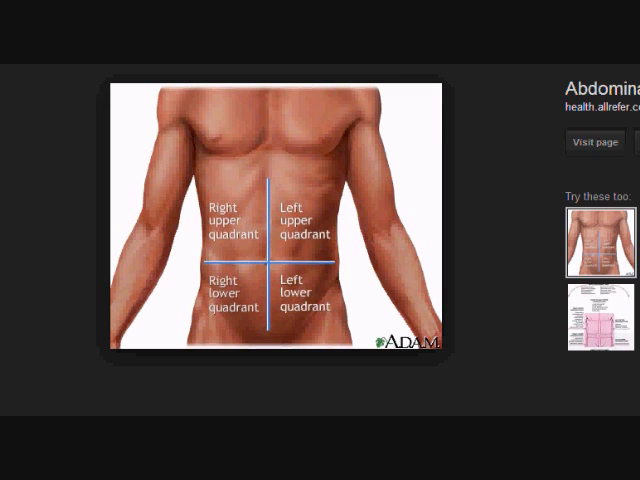
{"action": "mouse_move", "coordinate": [196, 160]}
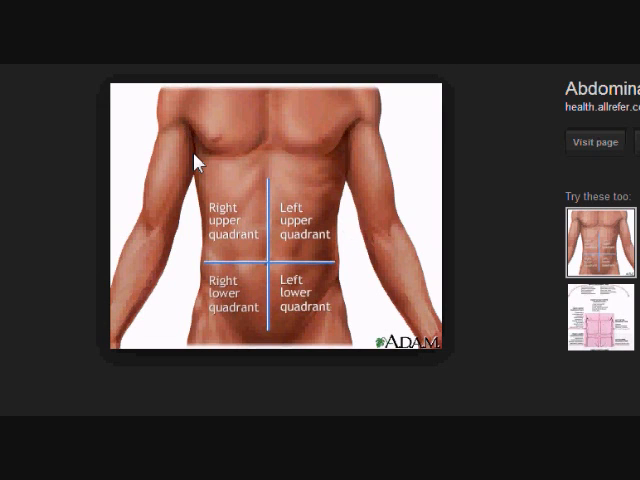
{"action": "mouse_move", "coordinate": [232, 220]}
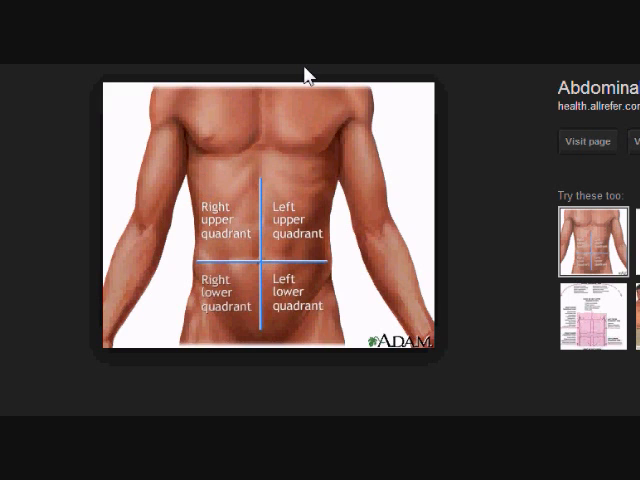
{"action": "mouse_move", "coordinate": [232, 228]}
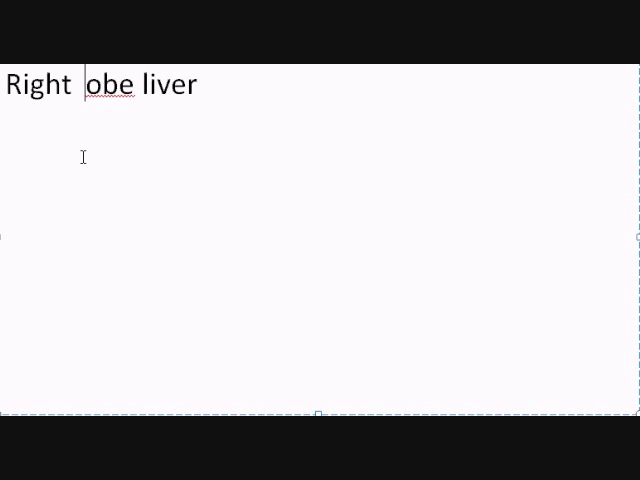
Step: Add 'Gallbladder' and 'Part of pancreas' on new lines under Right lobe liver
{"action": "type", "text": "l"}
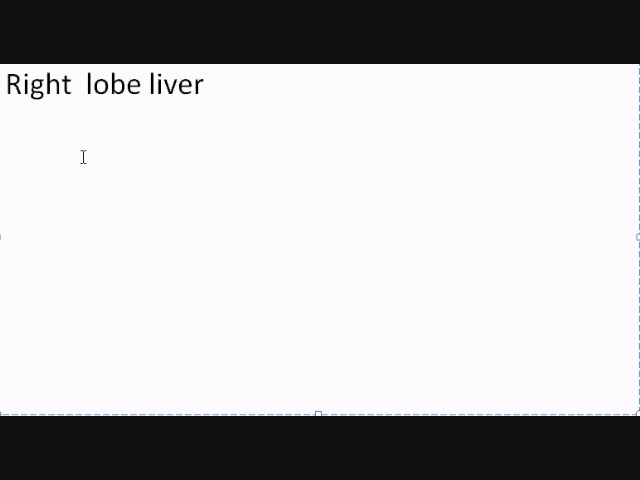
{"action": "type", "text": "gall"}
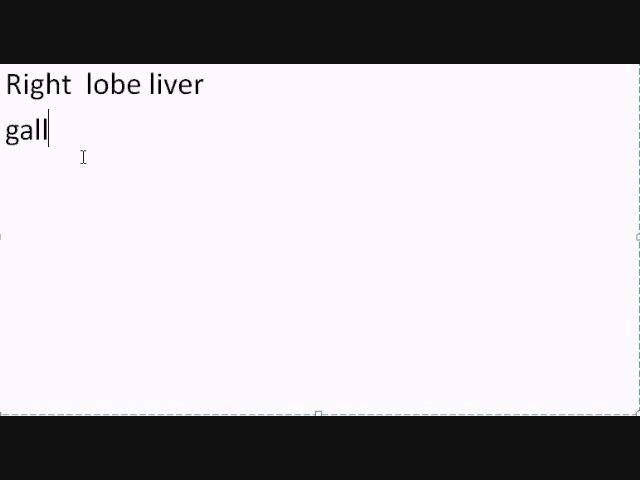
{"action": "type", "text": "bladder"}
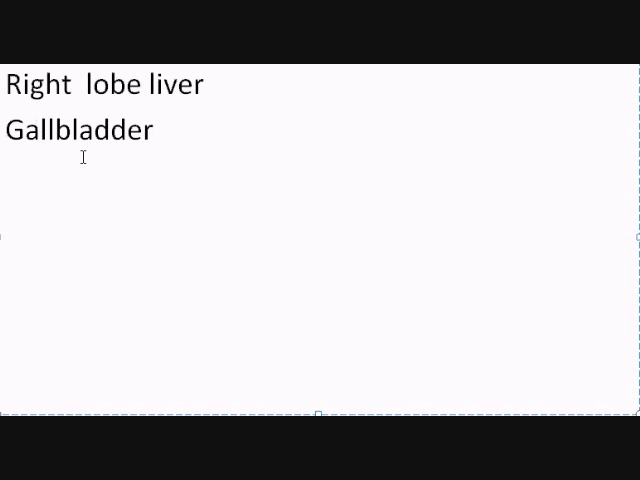
{"action": "type", "text": "par"}
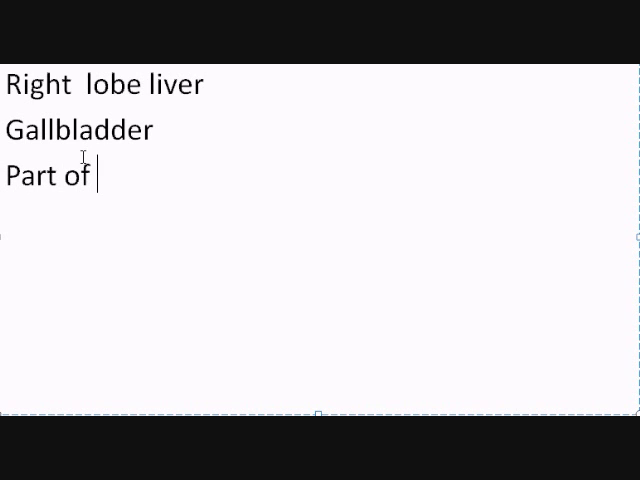
{"action": "type", "text": "pnacre"}
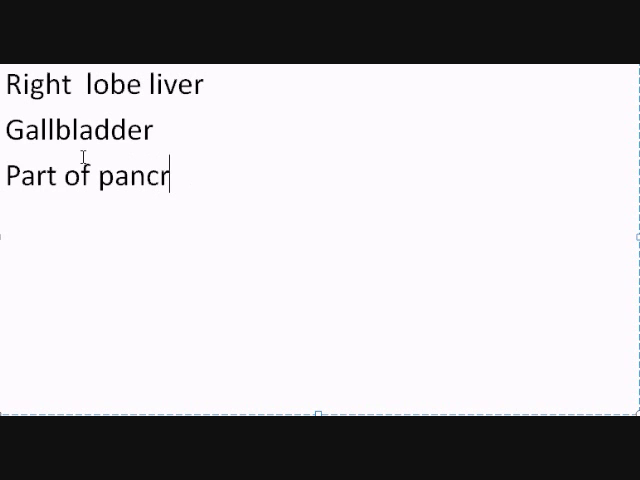
{"action": "type", "text": "eas"}
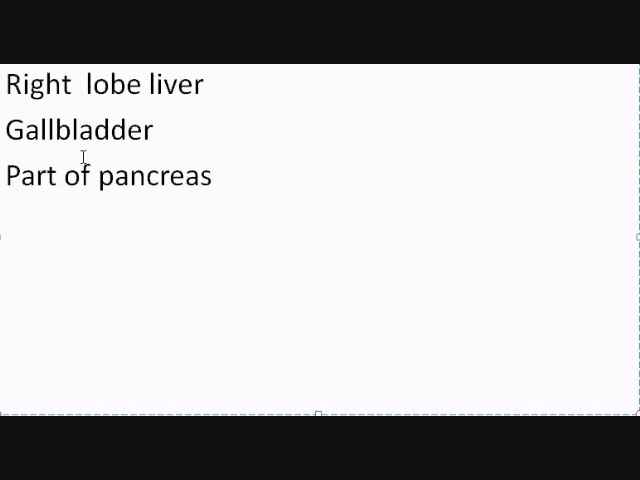
Step: Add 'Small/large intestines' as the next entry in the right-upper list
{"action": "type", "text": "small/la"}
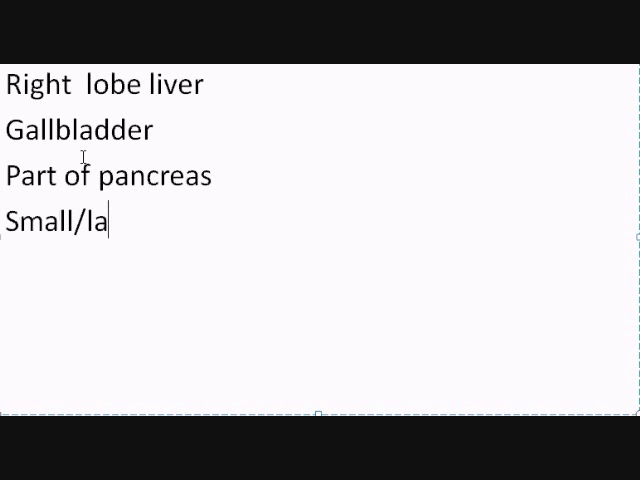
{"action": "type", "text": "rge inst"}
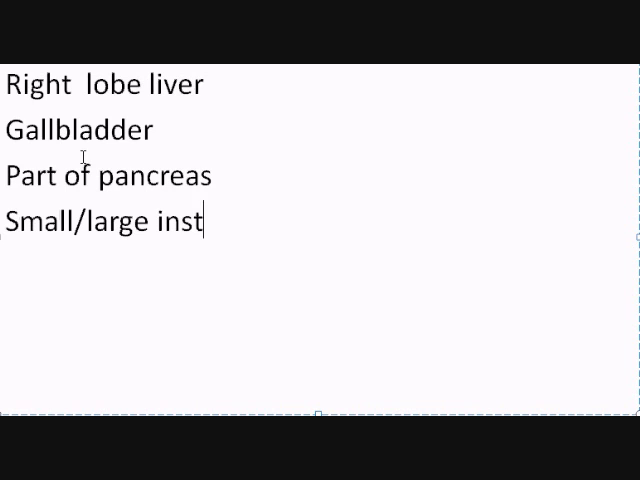
{"action": "type", "text": "e"}
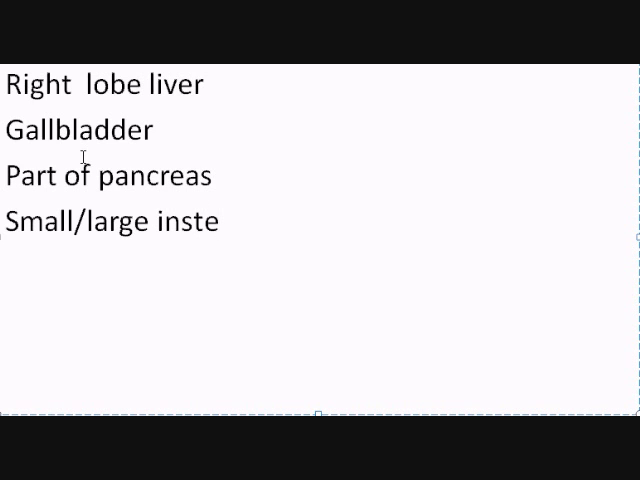
{"action": "type", "text": "s"}
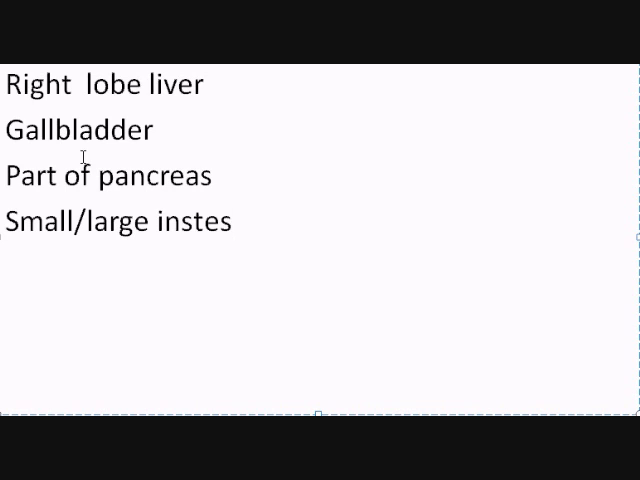
{"action": "type", "text": "tine"}
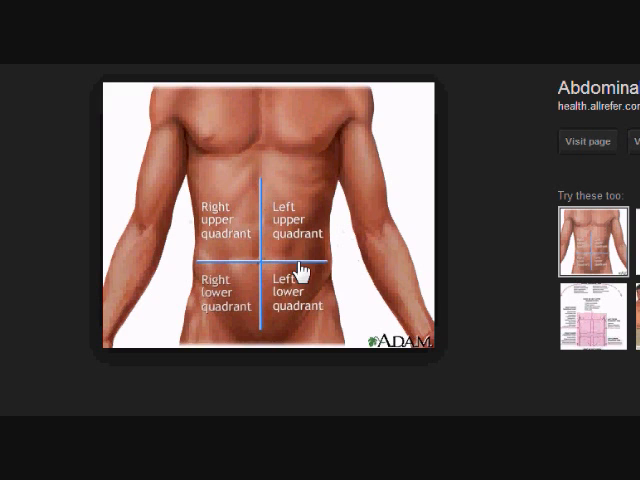
{"action": "mouse_move", "coordinate": [290, 236]}
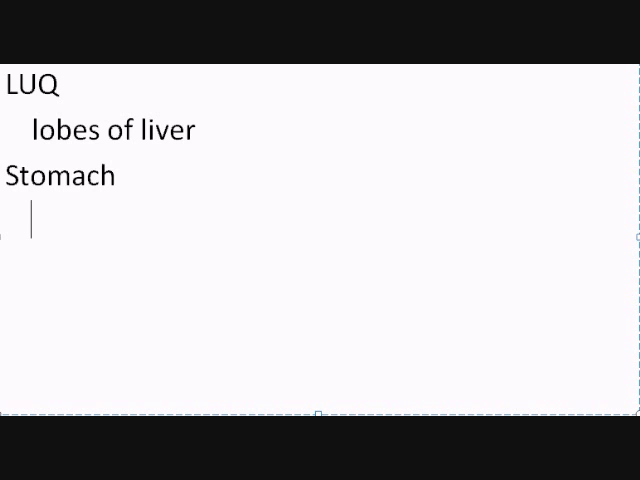
Step: List spleen, Part of pancreas and Part small/large intestine under the LUQ heading
{"action": "type", "text": "spleen"}
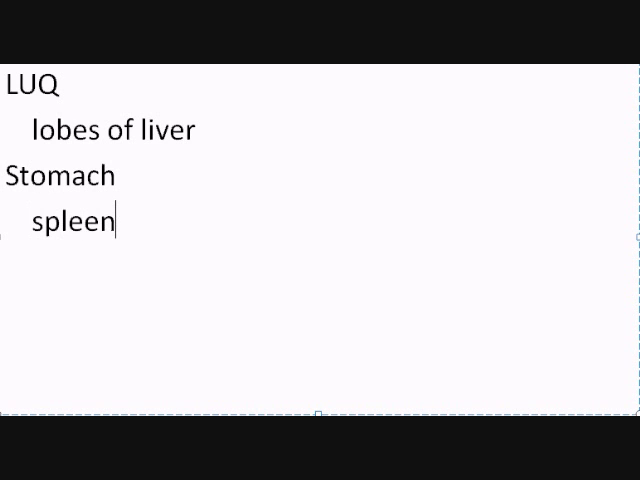
{"action": "type", "text": "pance"}
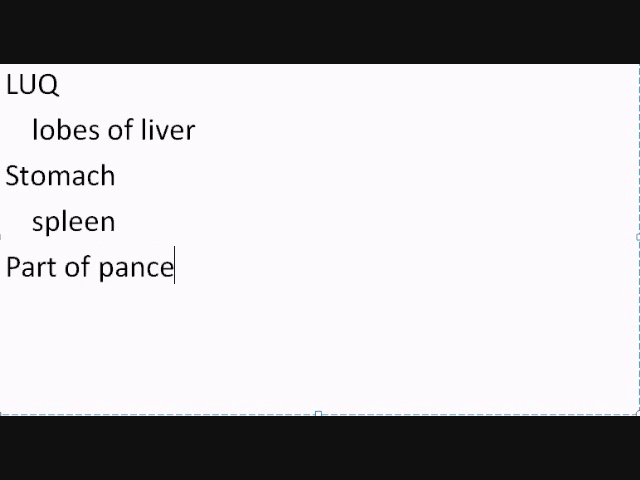
{"action": "type", "text": "rease"}
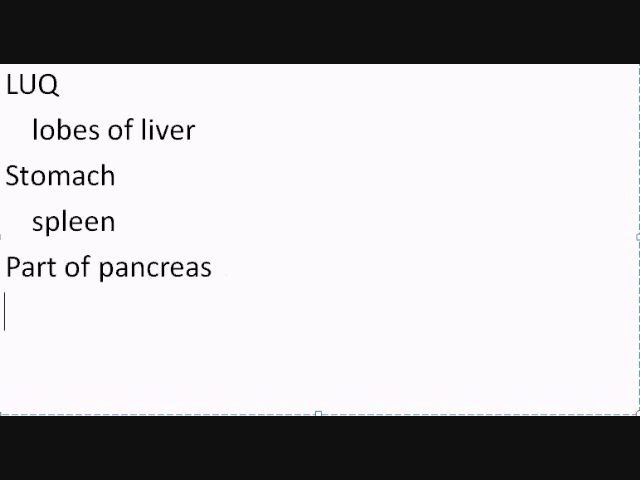
{"action": "type", "text": "pa"}
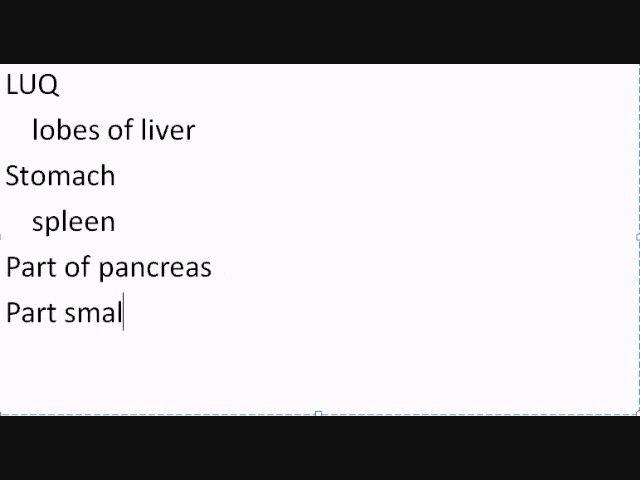
{"action": "type", "text": "l/lage"}
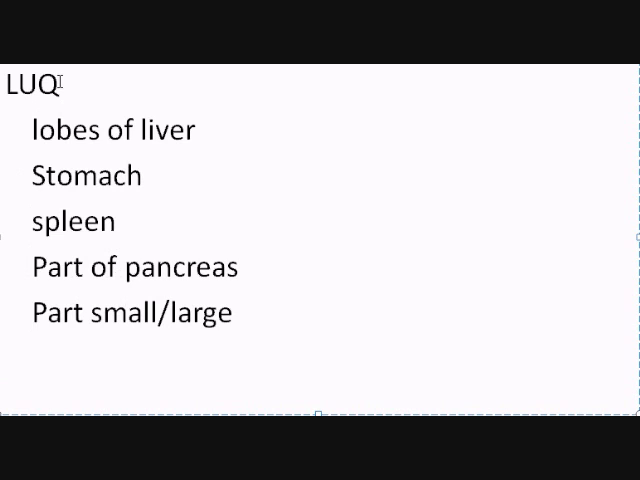
Step: Replace the copied LUQ heading with 'RLQ'
{"action": "key", "text": "Backspace"}
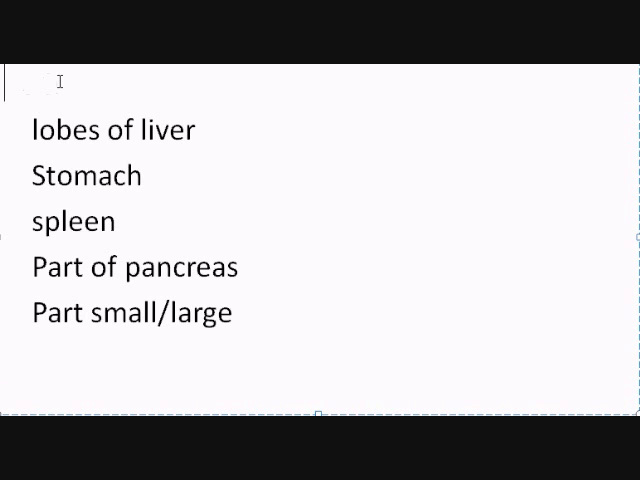
{"action": "type", "text": "RLQ"}
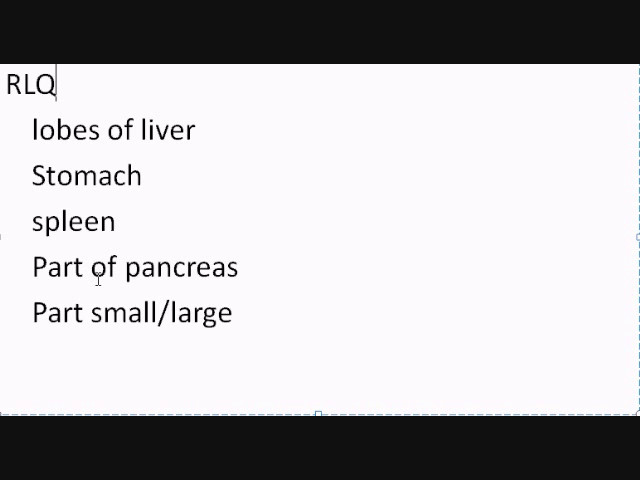
{"action": "mouse_move", "coordinate": [92, 308]}
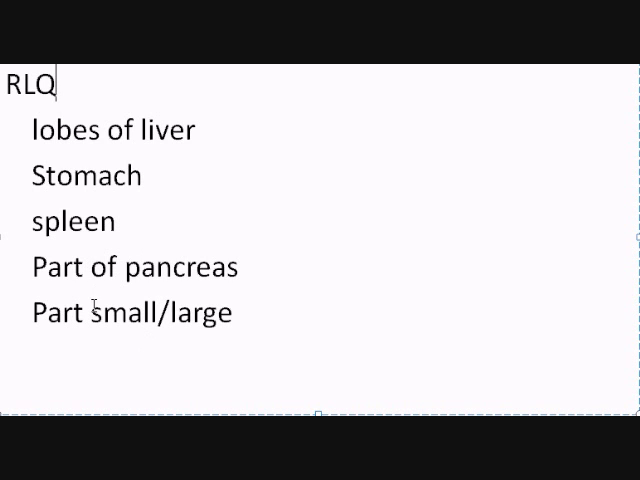
{"action": "mouse_move", "coordinate": [178, 312]}
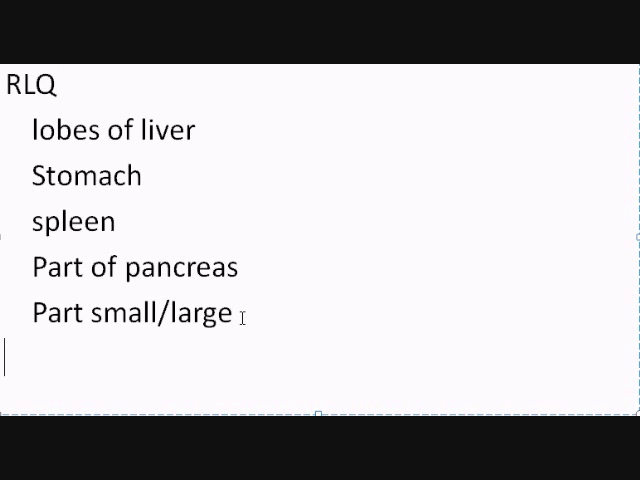
Step: Add 'appendix' and 'Right ovary' as entries in the RLQ list
{"action": "type", "text": "appe"}
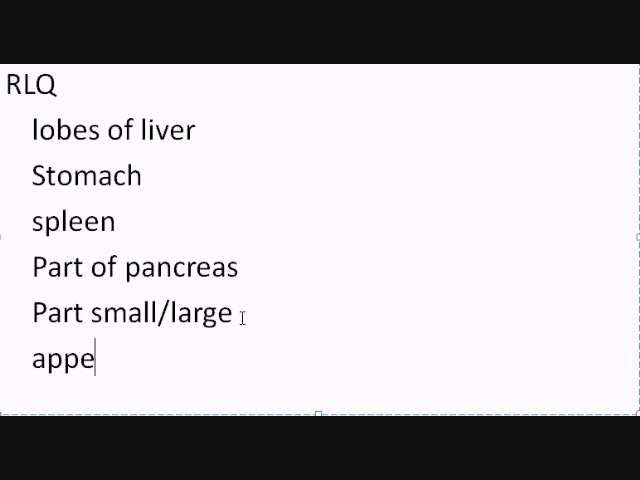
{"action": "type", "text": "ndix"}
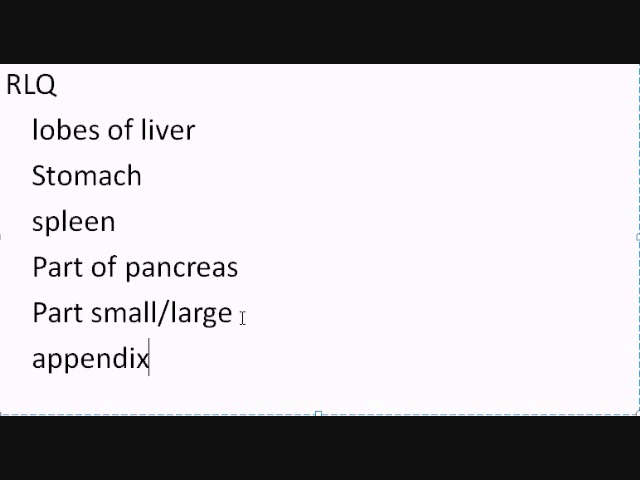
{"action": "type", "text": "Right"}
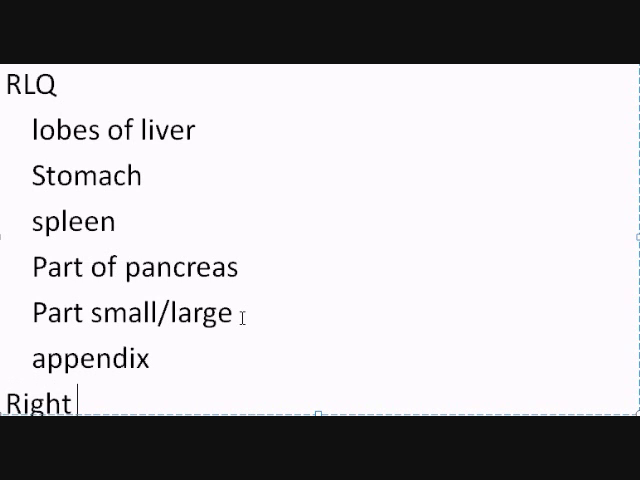
{"action": "type", "text": "ovary"}
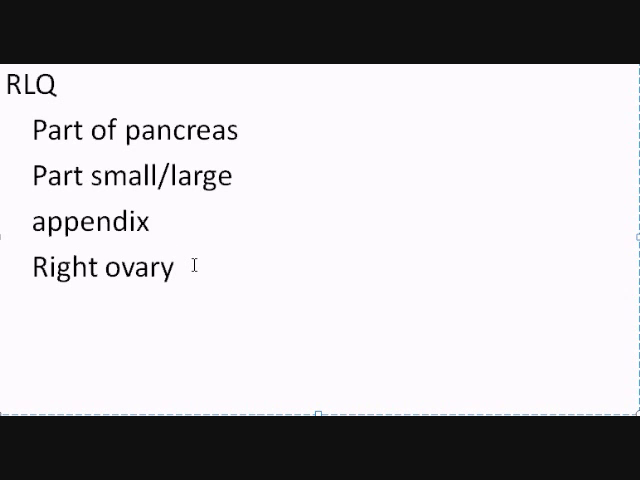
Step: Clear the stray text and add 'Right fallopian tube' and 'Right ureter' to the RLQ list
{"action": "type", "text": "right"}
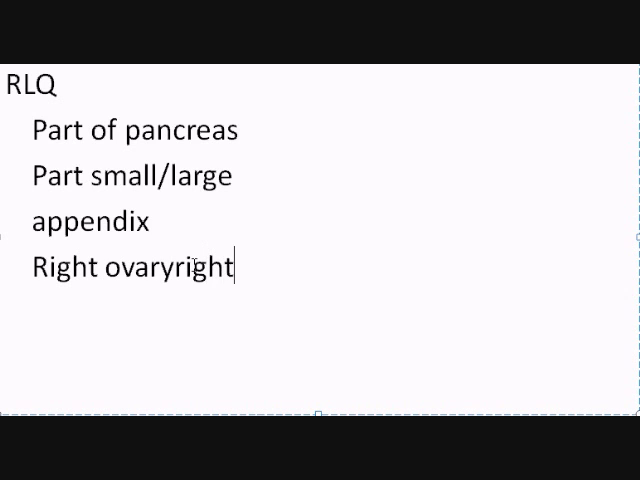
{"action": "key", "text": "BackSpace"}
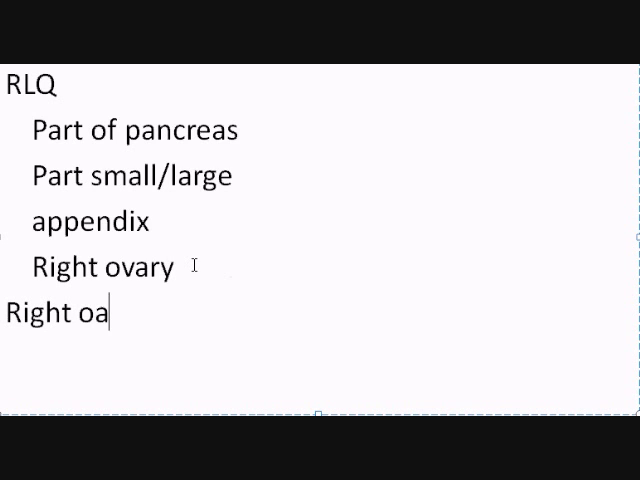
{"action": "key", "text": "Backspace"}
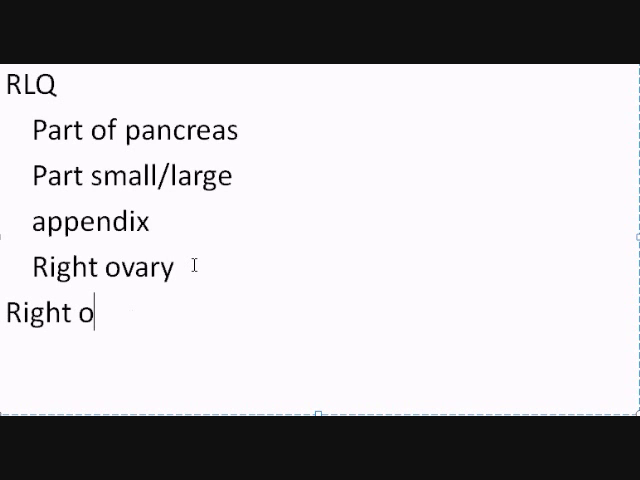
{"action": "type", "text": "fall"}
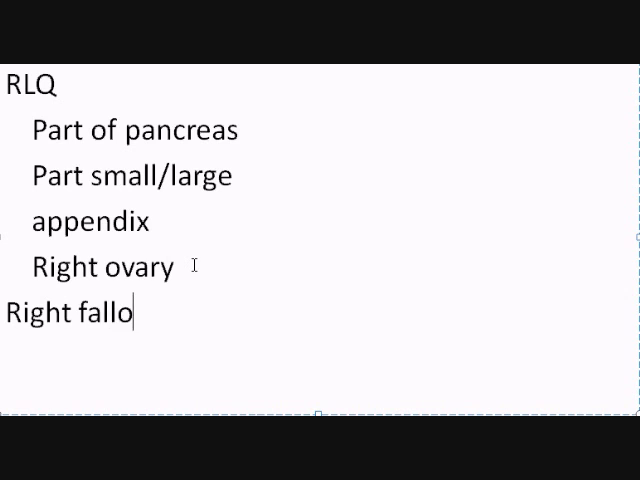
{"action": "type", "text": "pian tube"}
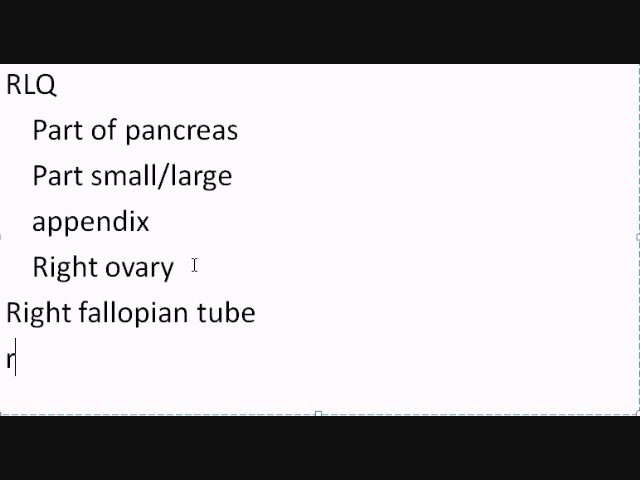
{"action": "type", "text": "Right ureter"}
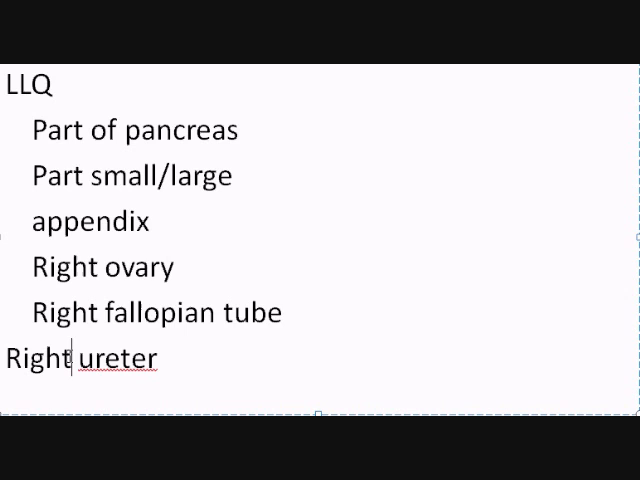
Step: Change the ovary, fallopian tube and ureter entries from Right to 'left' for the LLQ list
{"action": "type", "text": "LEF"}
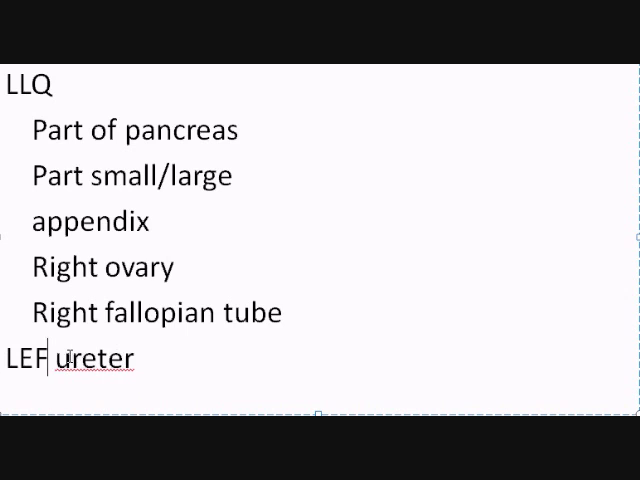
{"action": "type", "text": "left"}
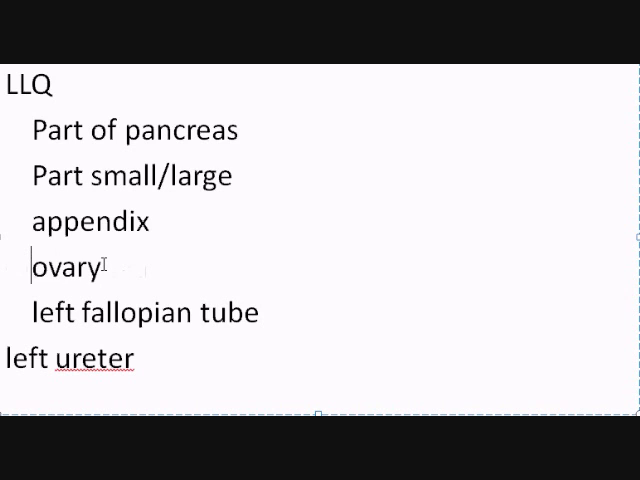
{"action": "type", "text": "left"}
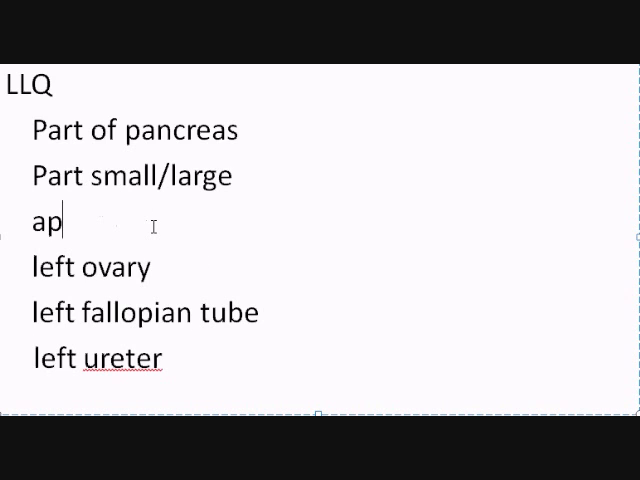
Step: Delete the appendix and 'Part of pancreas' entries from the LLQ list
{"action": "key", "text": "Backspace"}
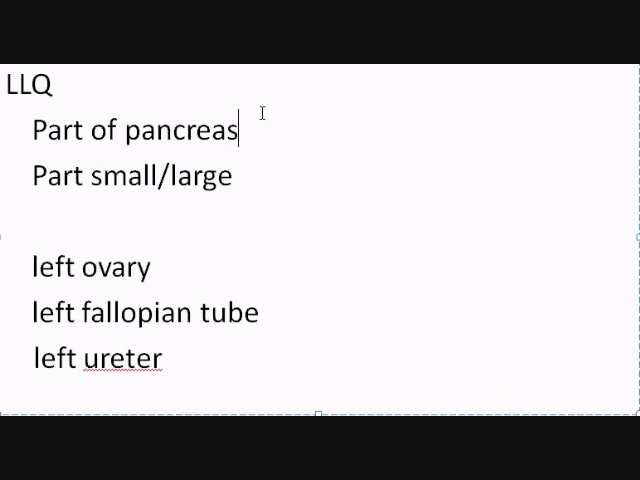
{"action": "key", "text": "BackSpace"}
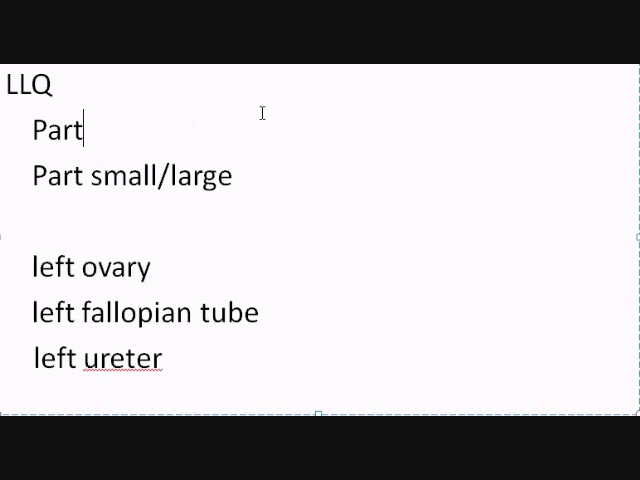
{"action": "key", "text": "BackSpace"}
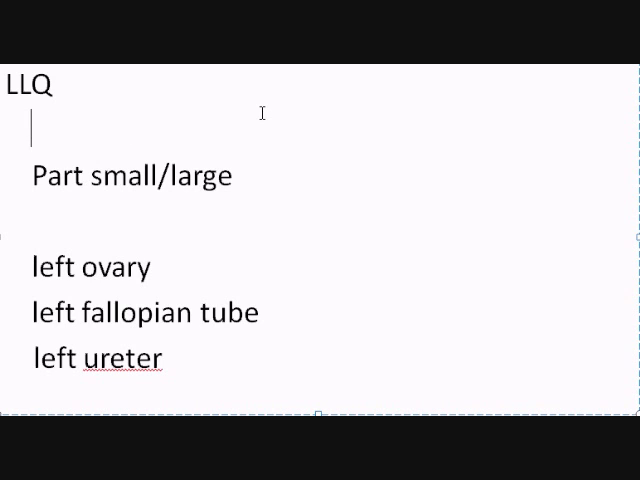